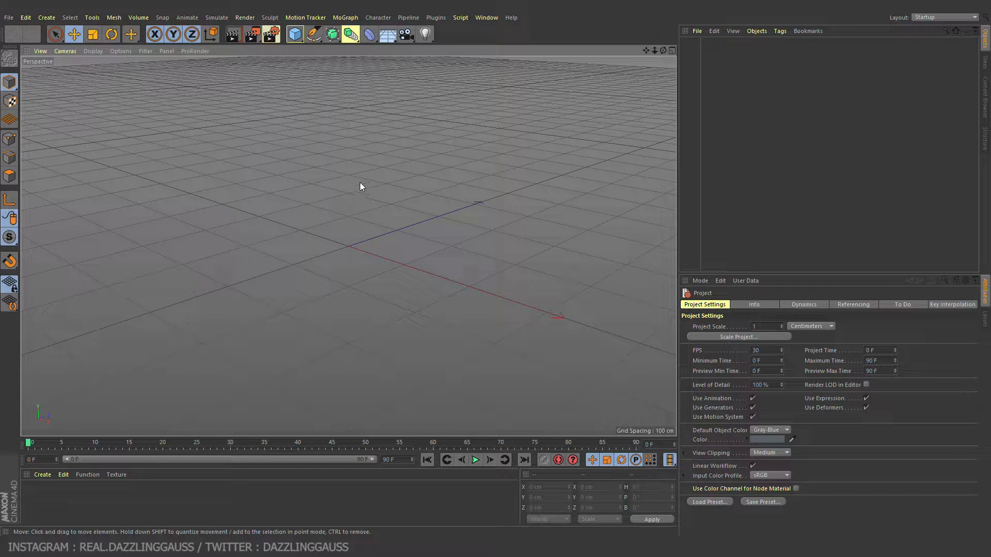
mouse_move(359, 182)
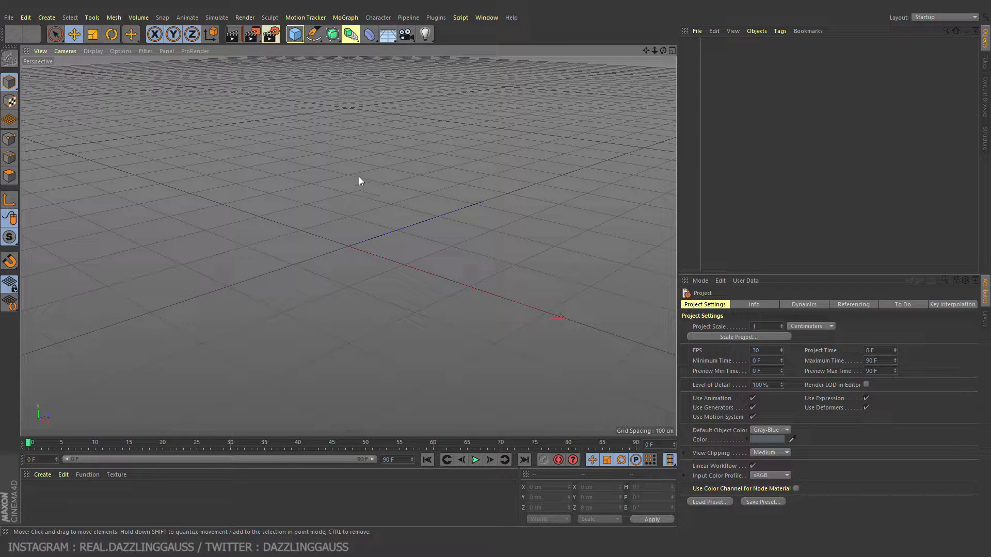
mouse_move(352, 162)
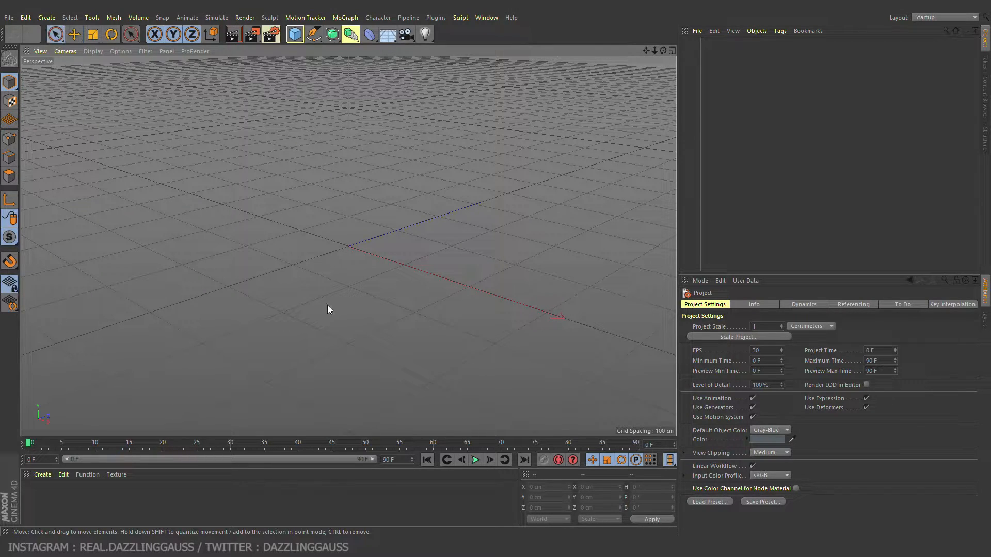
Step: Add a MoGraph MoText object and set its text to DAZ/DAZZ in a blocky font
left_click(73, 34)
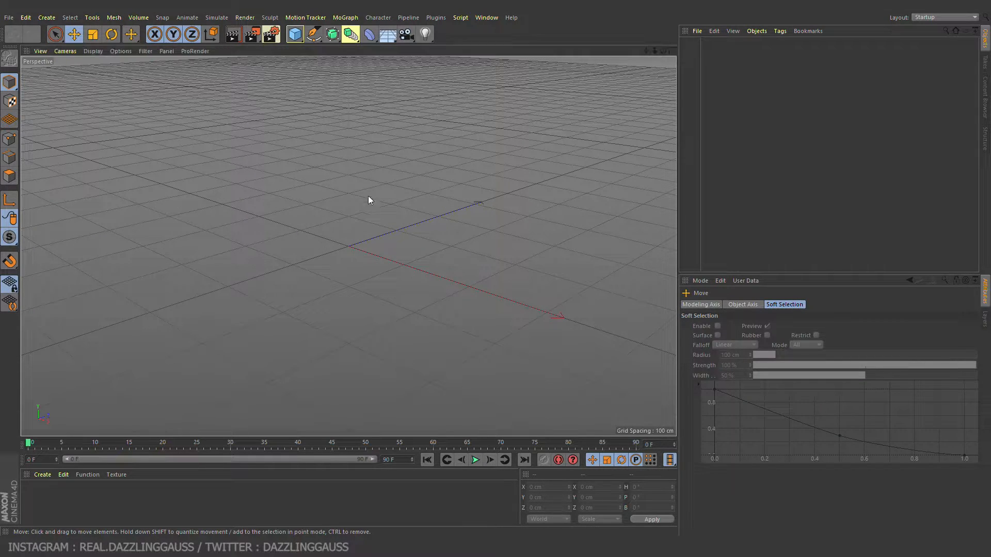
left_click(345, 18)
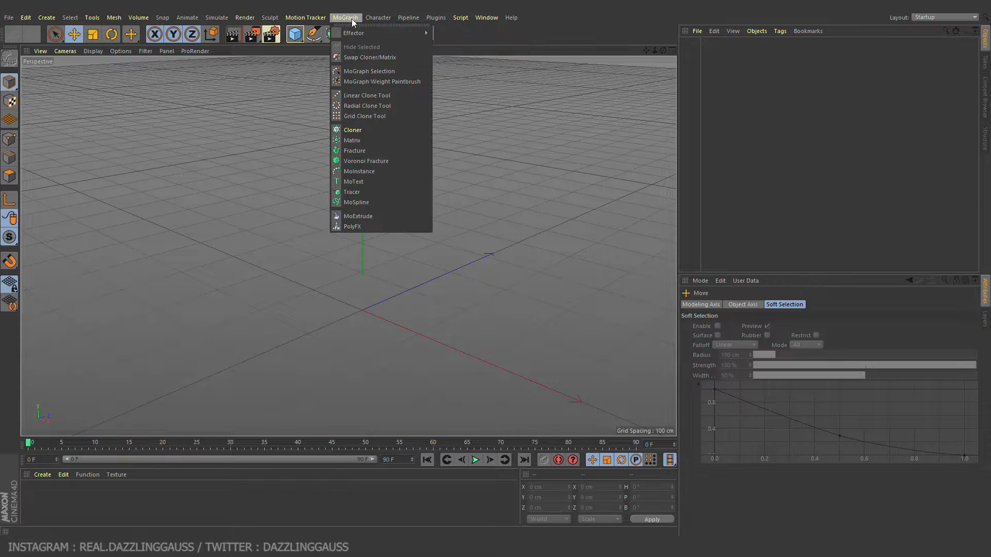
mouse_move(353, 182)
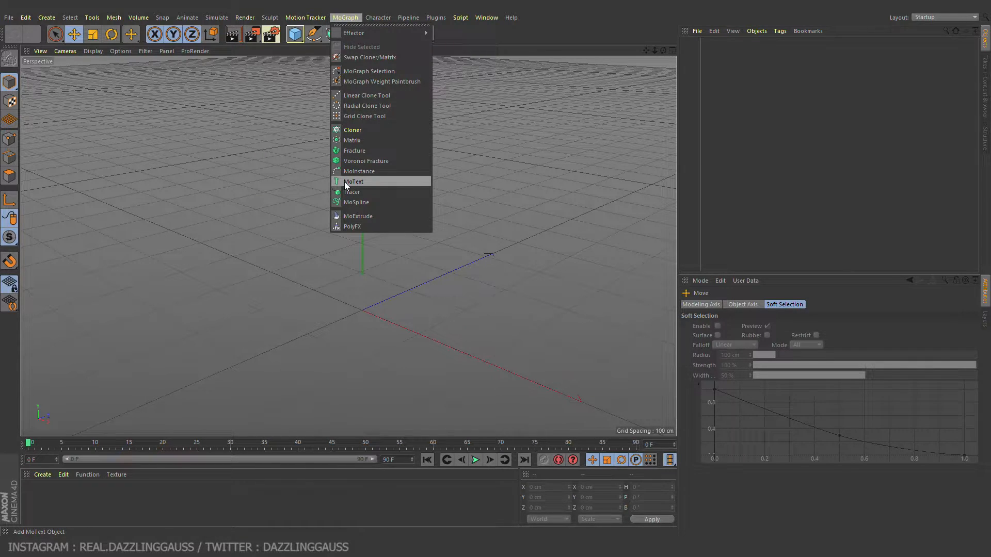
left_click(352, 182)
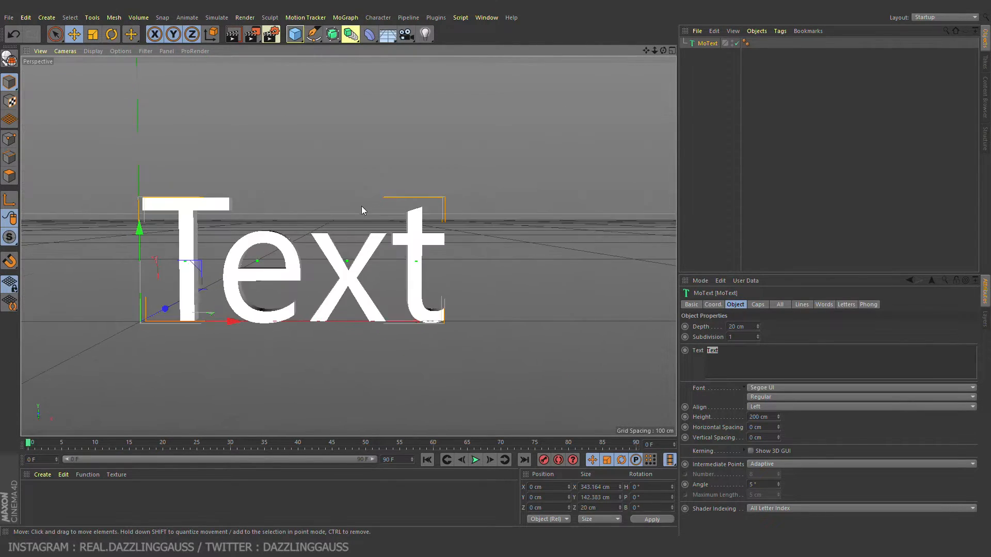
type("daz")
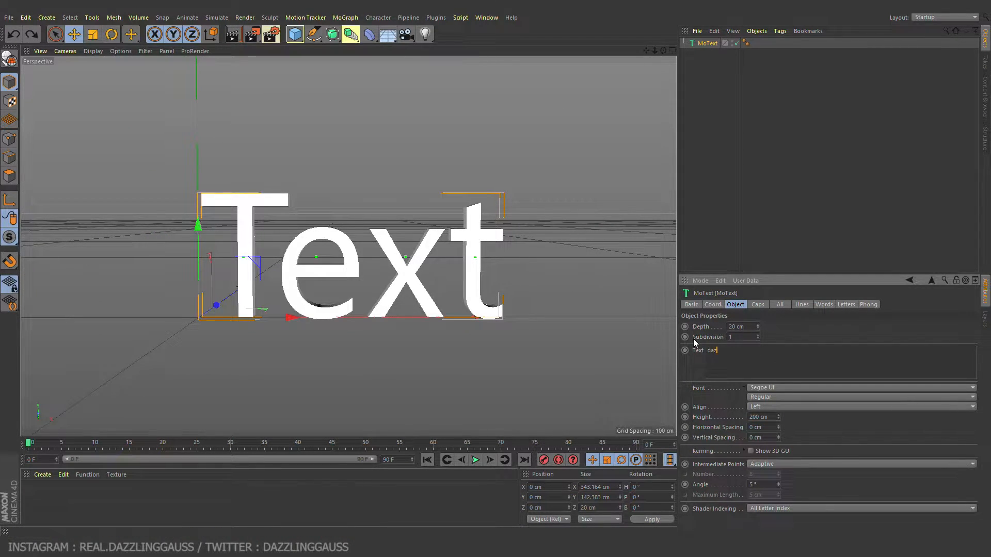
type("DAZZ")
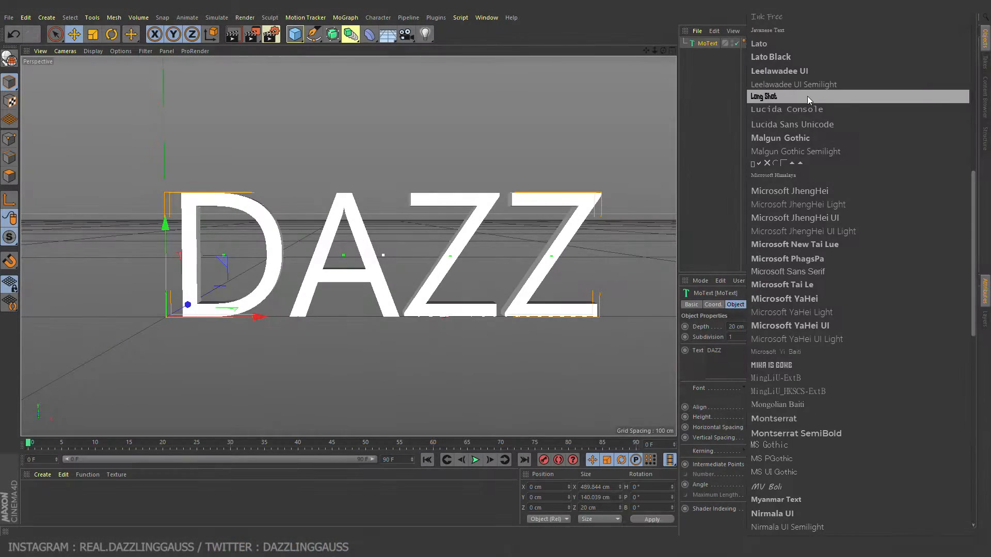
Step: Raise the text's extrusion depth to 40 cm
scroll("down", 3)
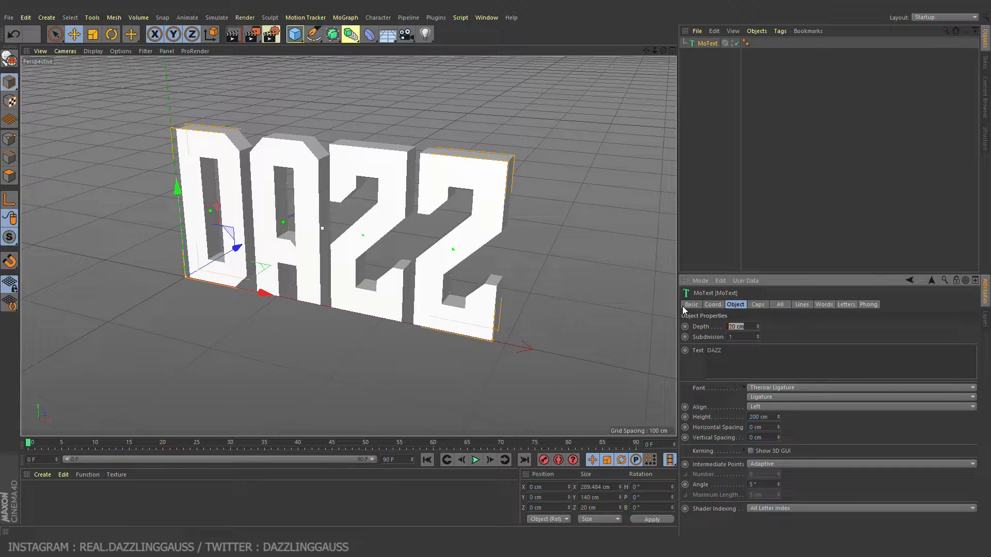
type("40")
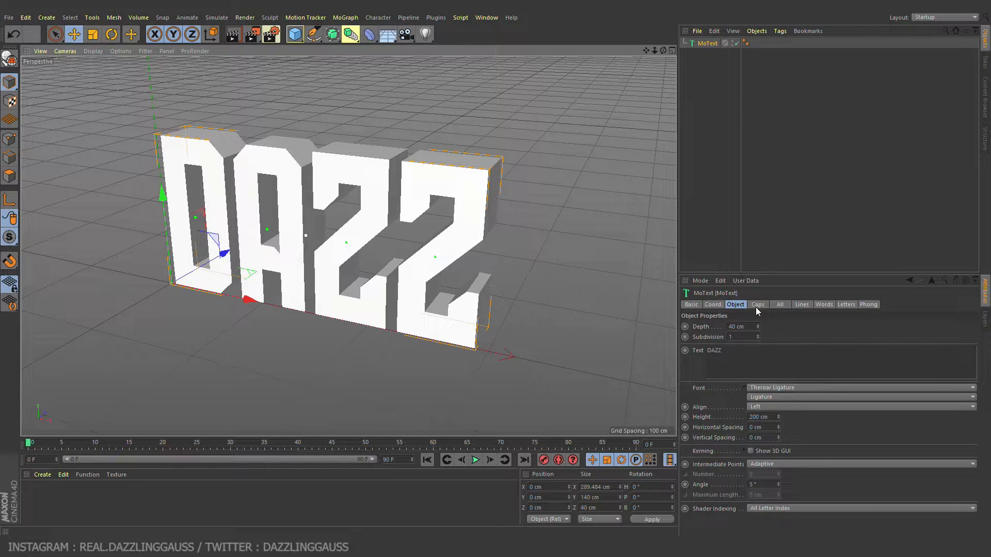
Step: Give the text Fillet Caps on start and end with 10 steps and a 3 cm radius
left_click(757, 304)
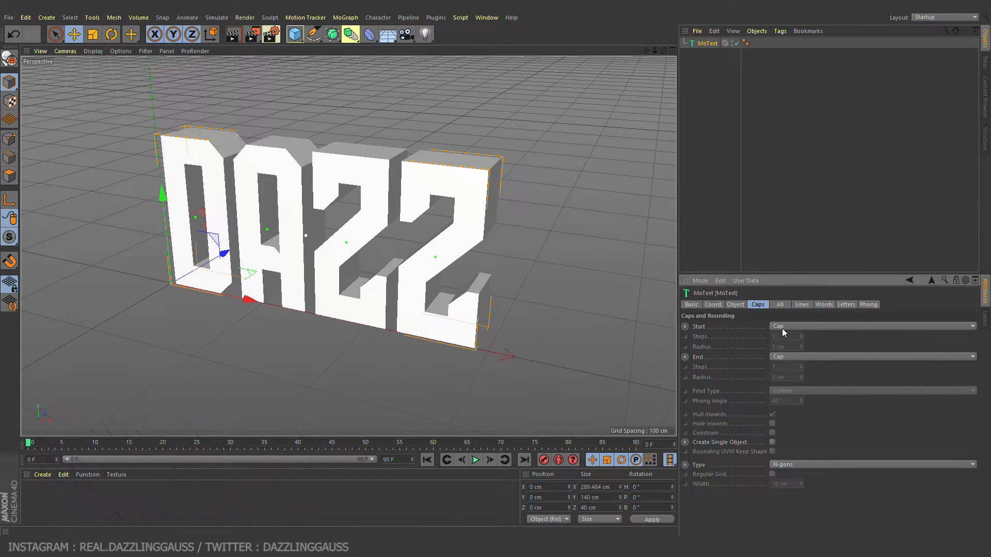
left_click(871, 326)
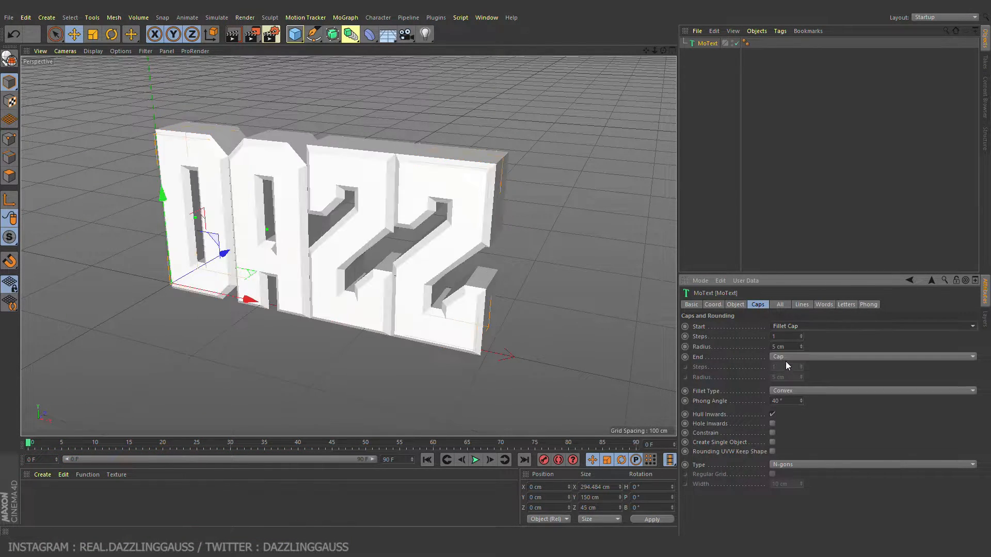
left_click(874, 356)
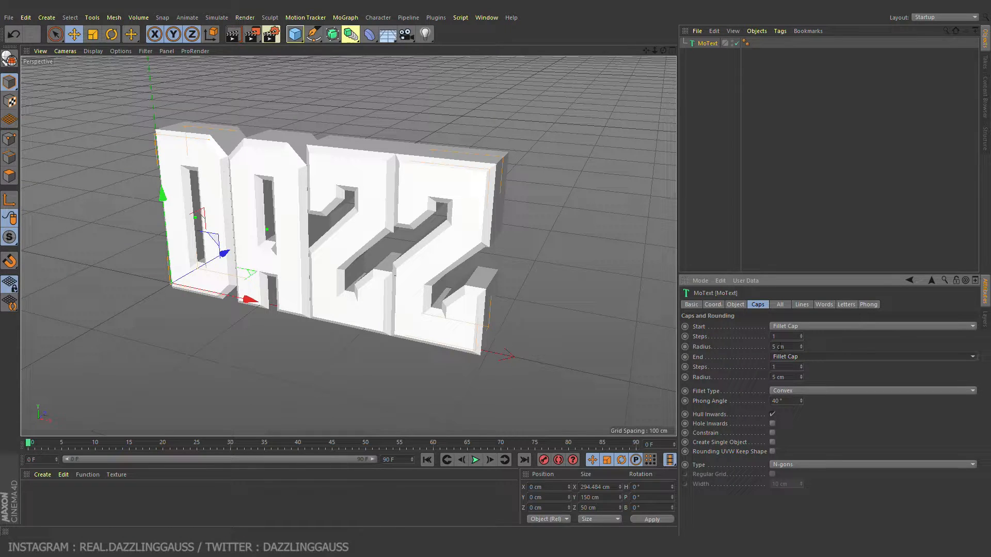
left_click(785, 336)
type("0")
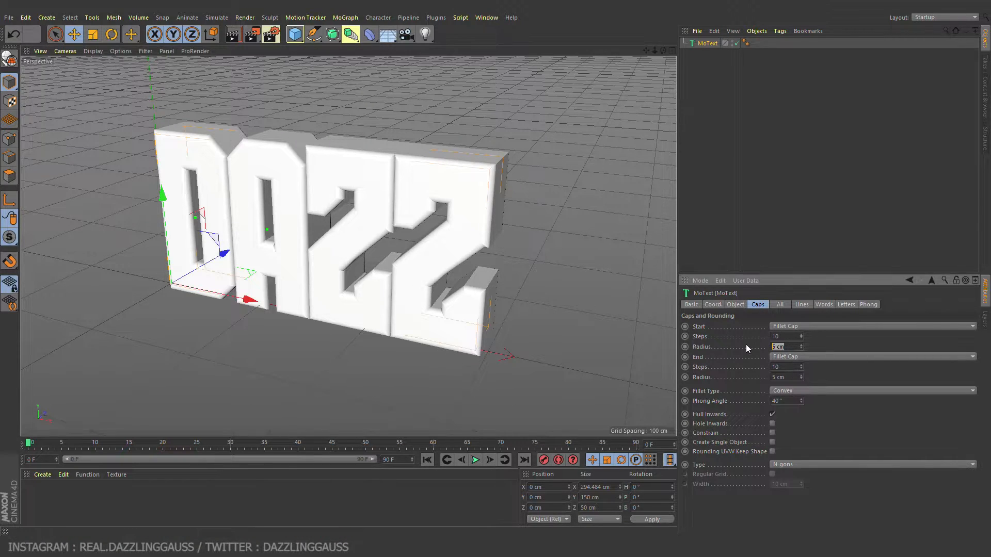
type("2 cm")
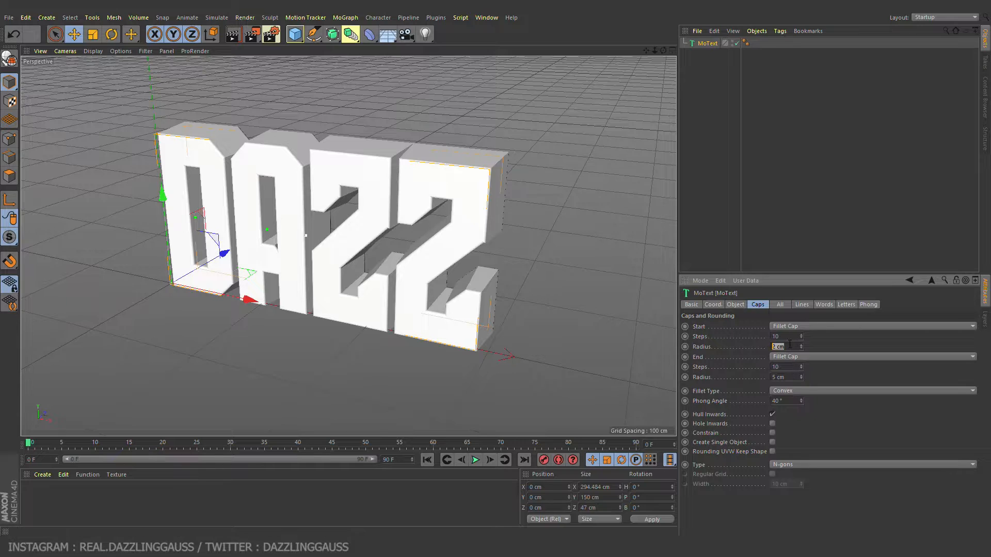
type("3 cm")
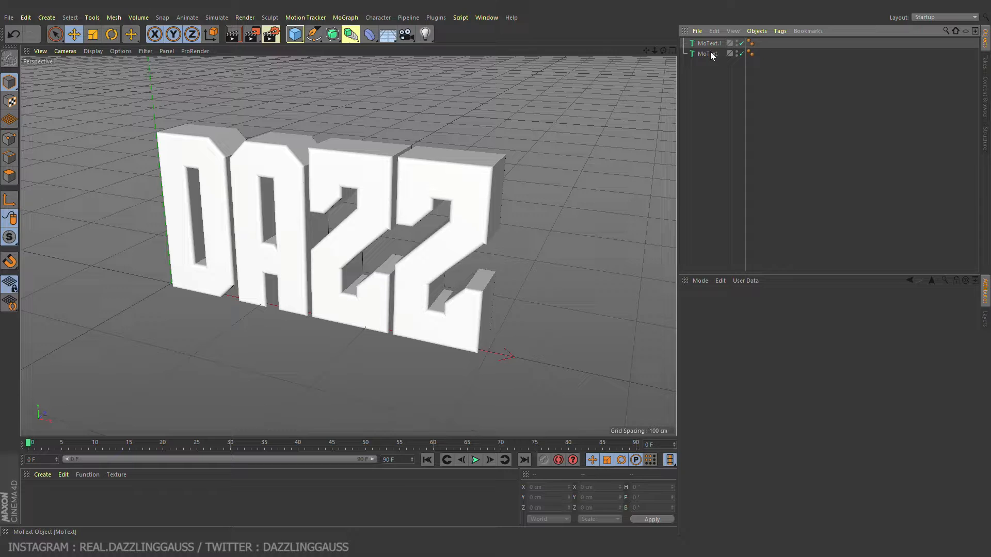
Step: Select the original MoText and enter 20 in its settings to offset it from the copy
left_click(706, 53)
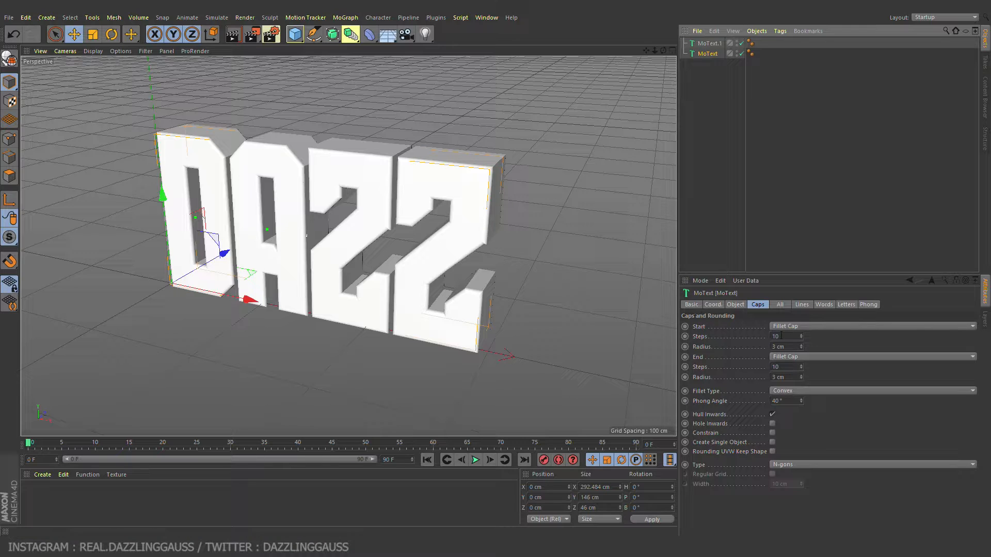
type("20")
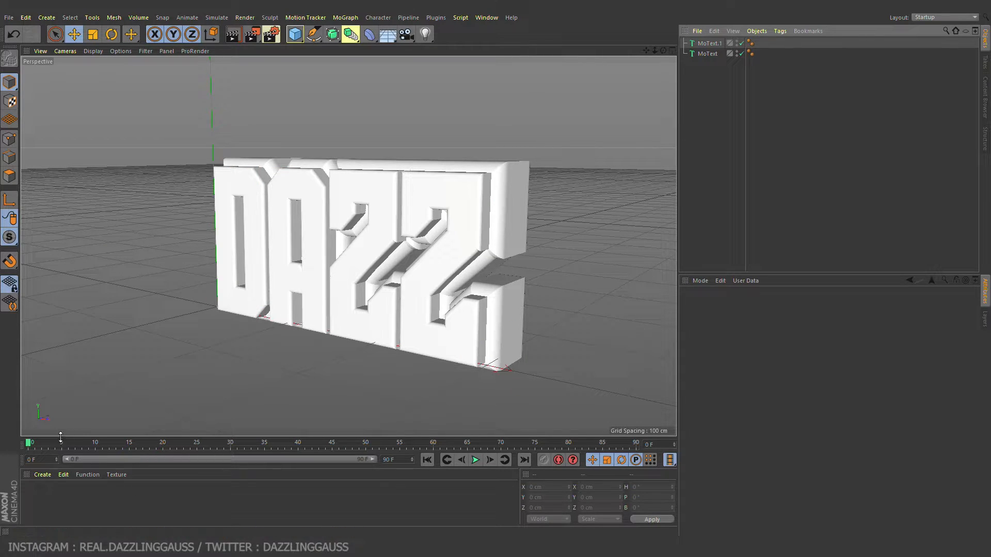
Step: Create a purple material via the Color channel, apply it, then select the outline MoText for the black one
left_click(41, 474)
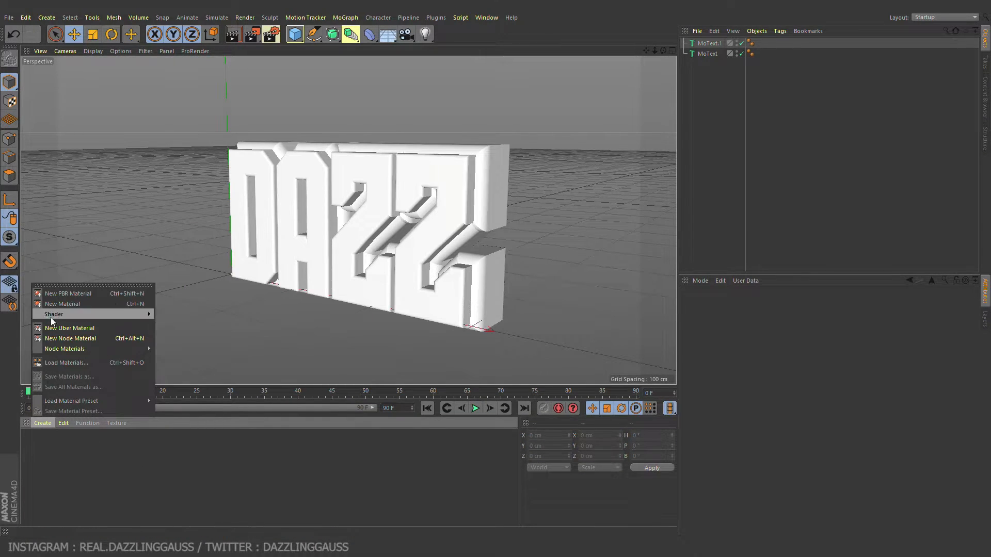
left_click(62, 304)
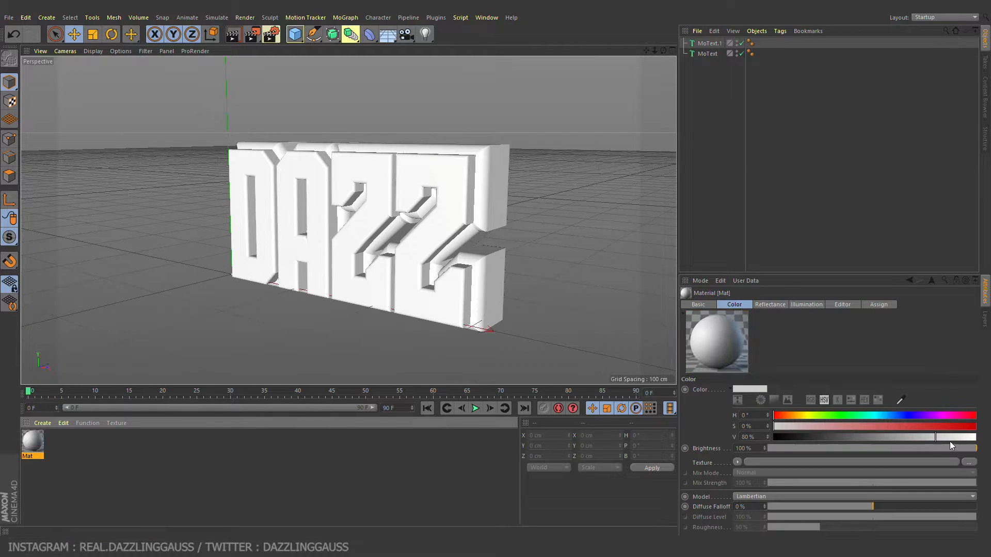
left_click_drag(934, 436, 771, 436)
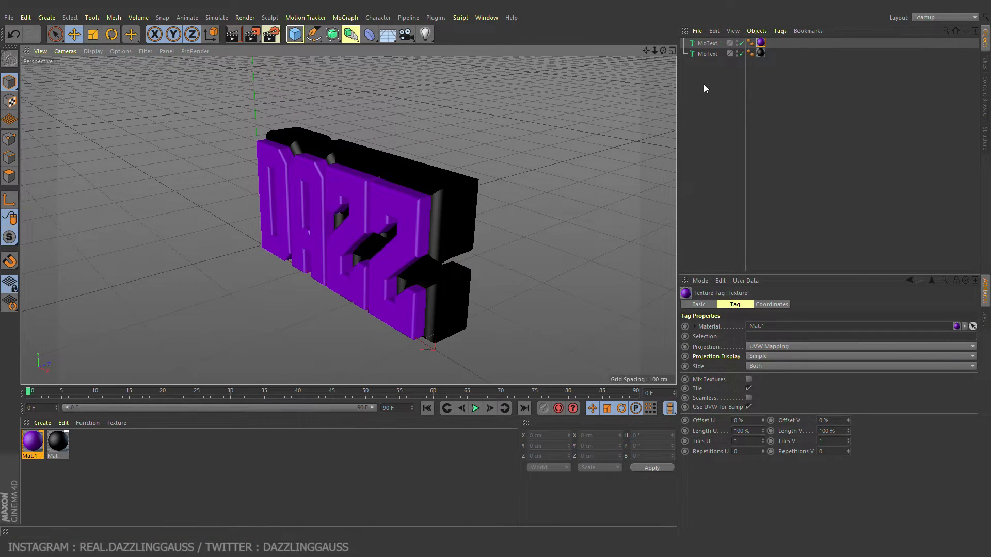
left_click(708, 53)
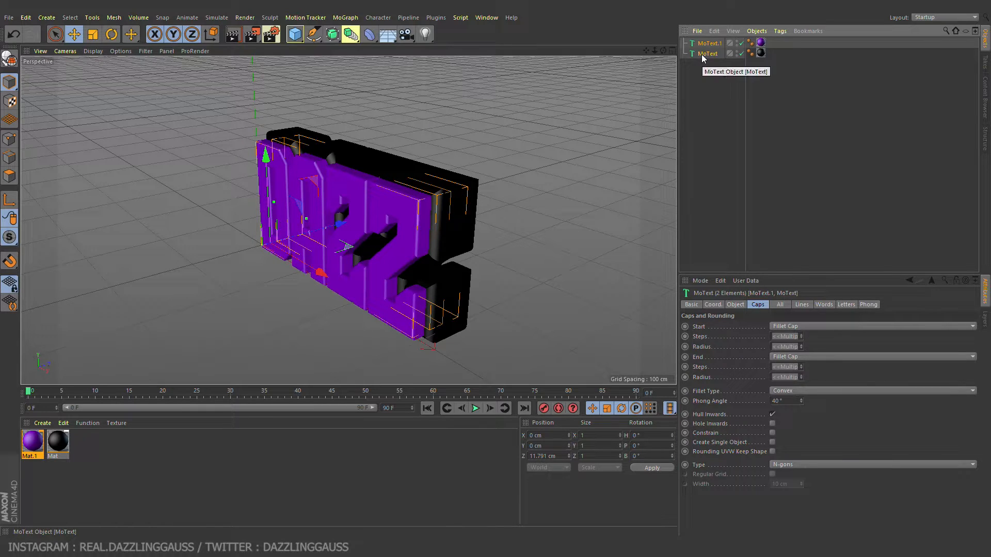
mouse_move(711, 83)
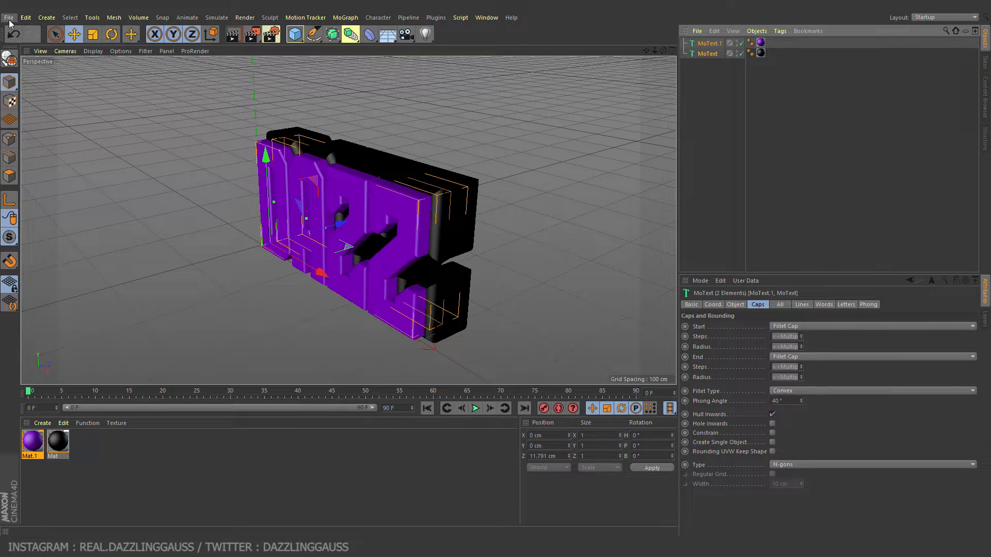
Step: Merge the my main one.c4d scene and dismiss the missing plugins warning
left_click(9, 18)
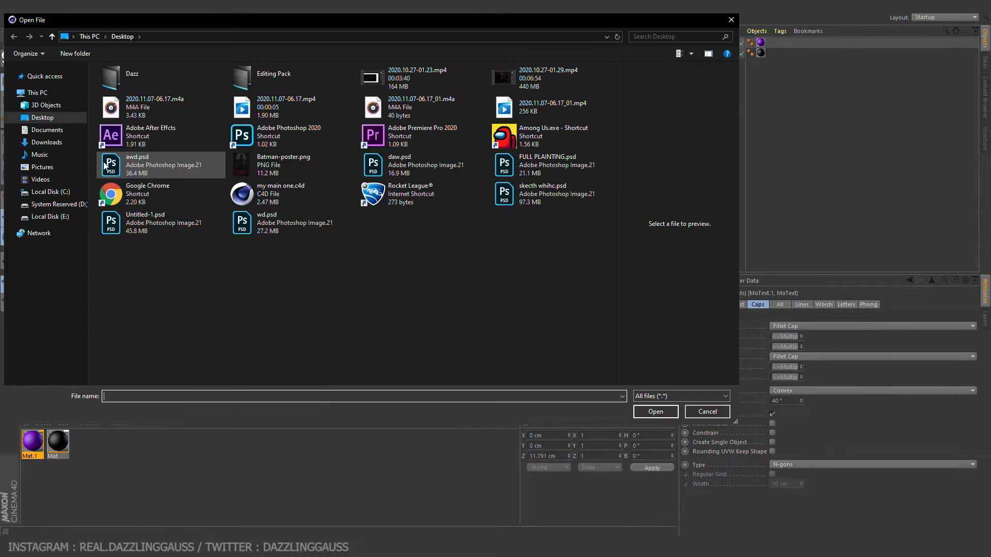
mouse_move(299, 199)
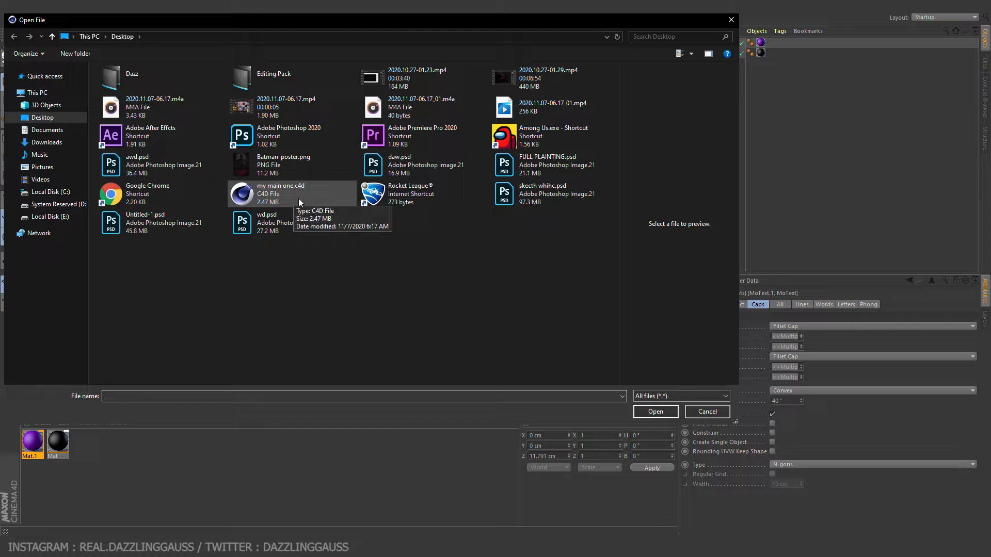
left_click(655, 411)
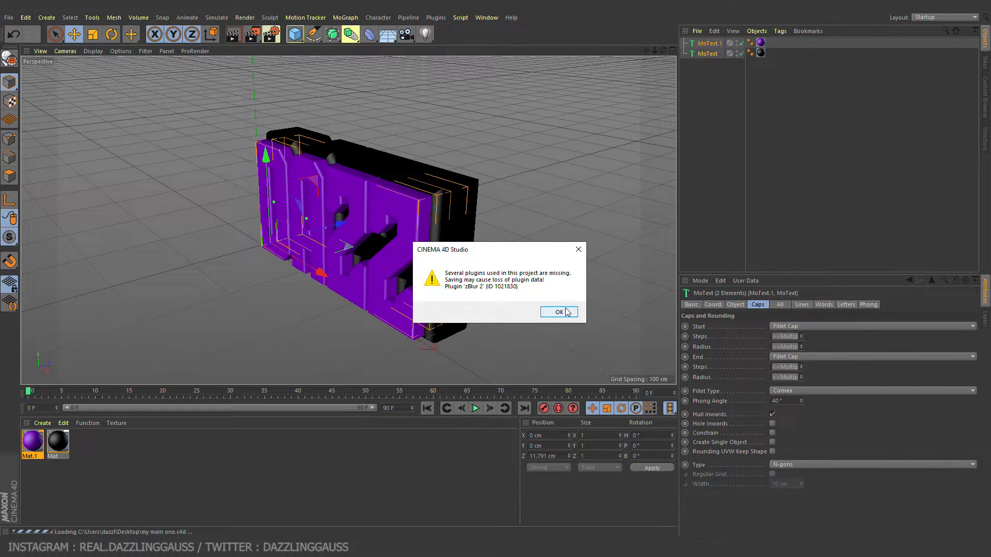
left_click(557, 312)
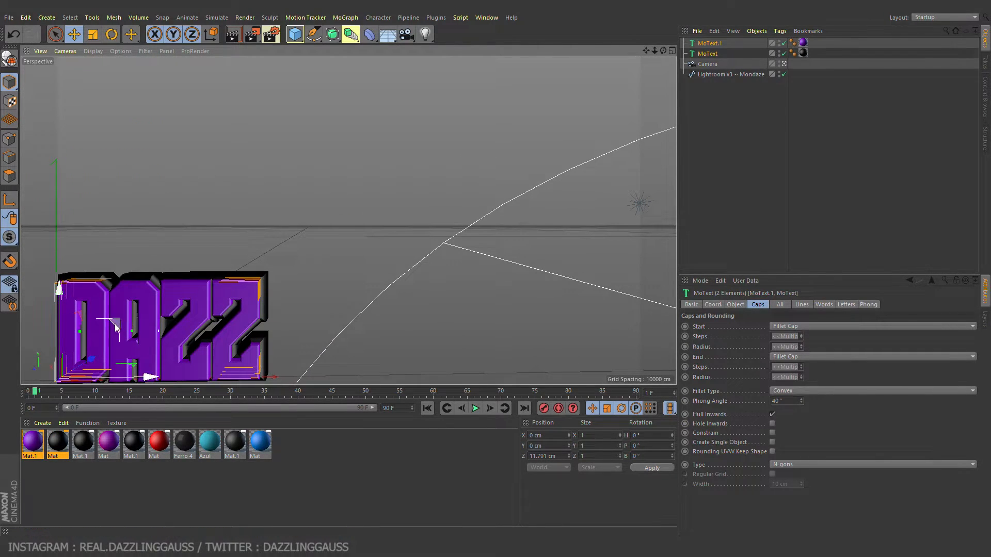
Step: Move the DAZZ text into the light room and fine-tune its position in the camera view
left_click_drag(139, 334, 272, 196)
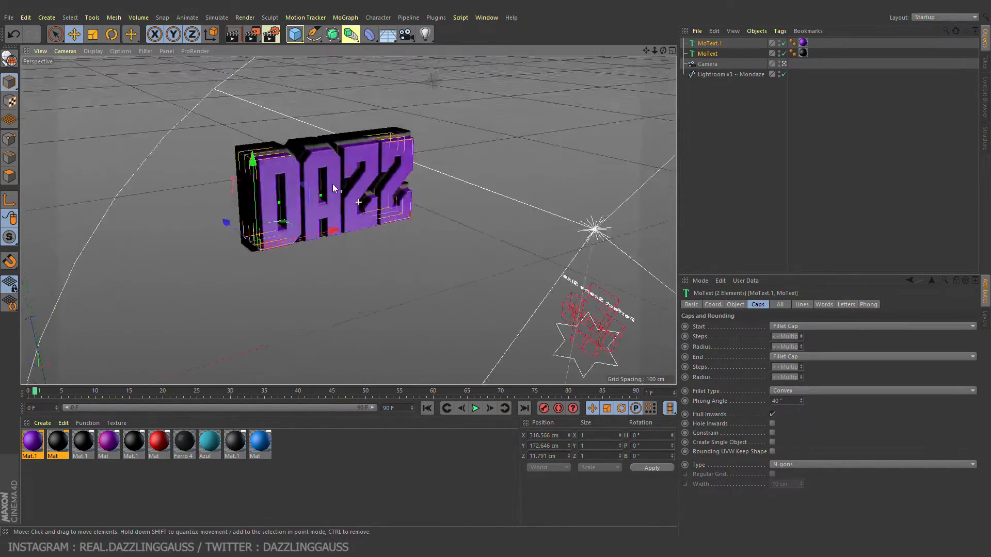
left_click_drag(334, 190, 354, 203)
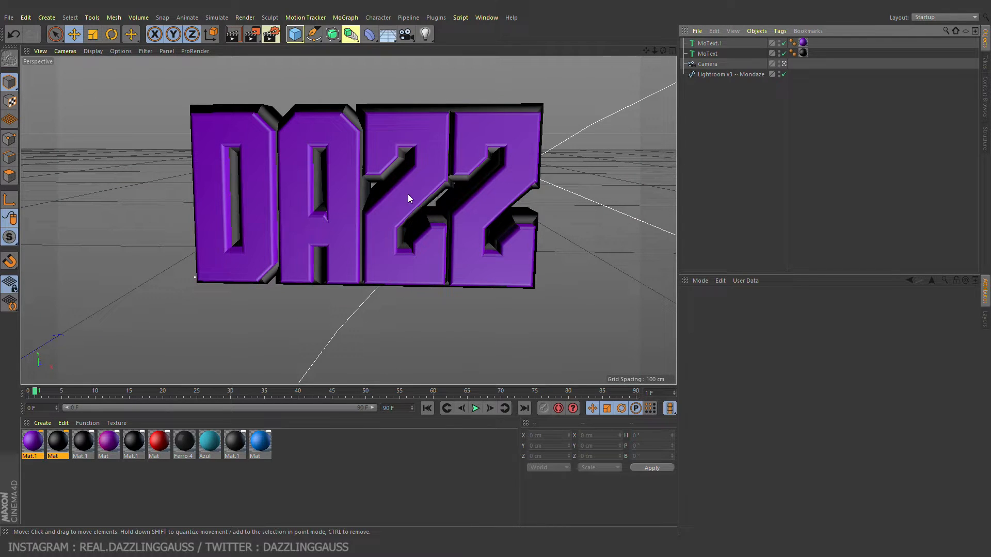
mouse_move(223, 200)
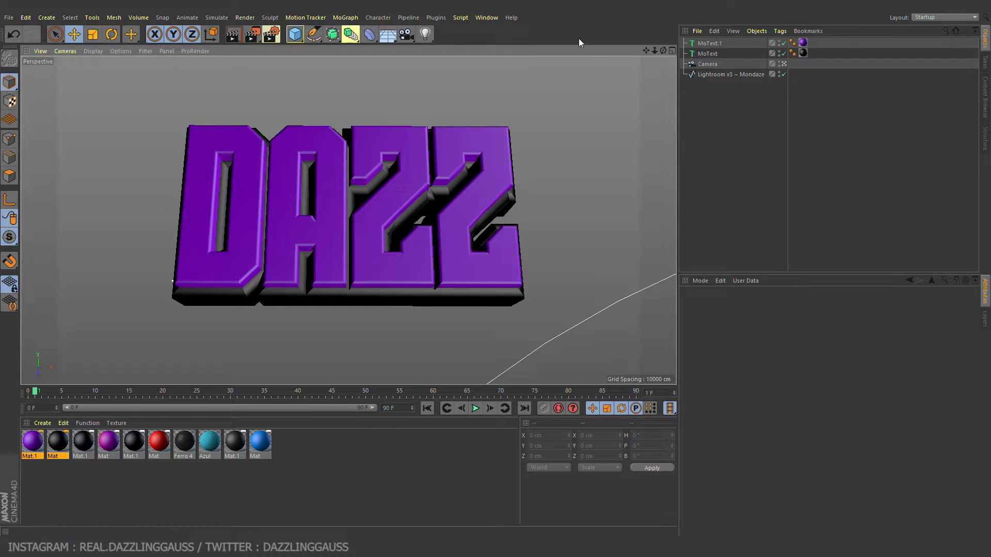
left_click(486, 18)
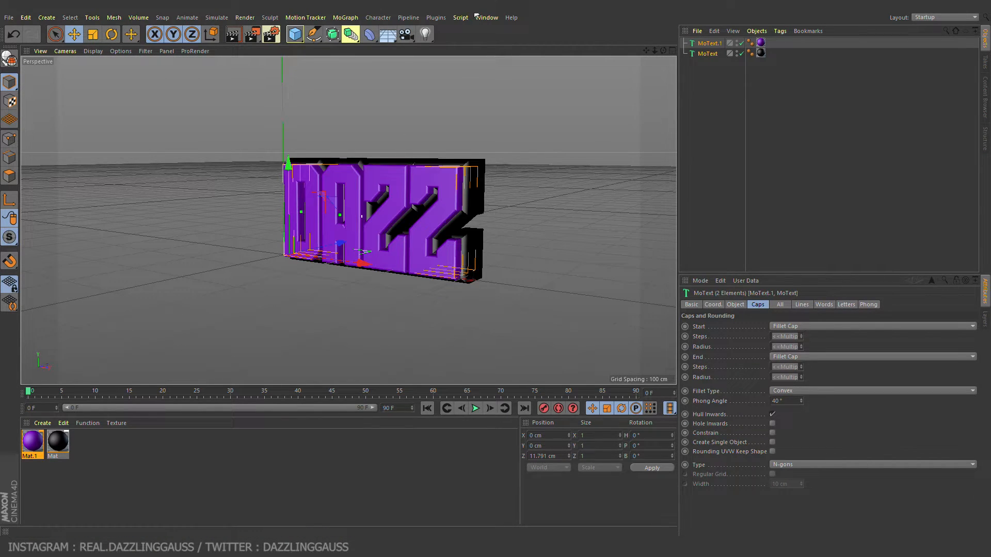
mouse_move(486, 18)
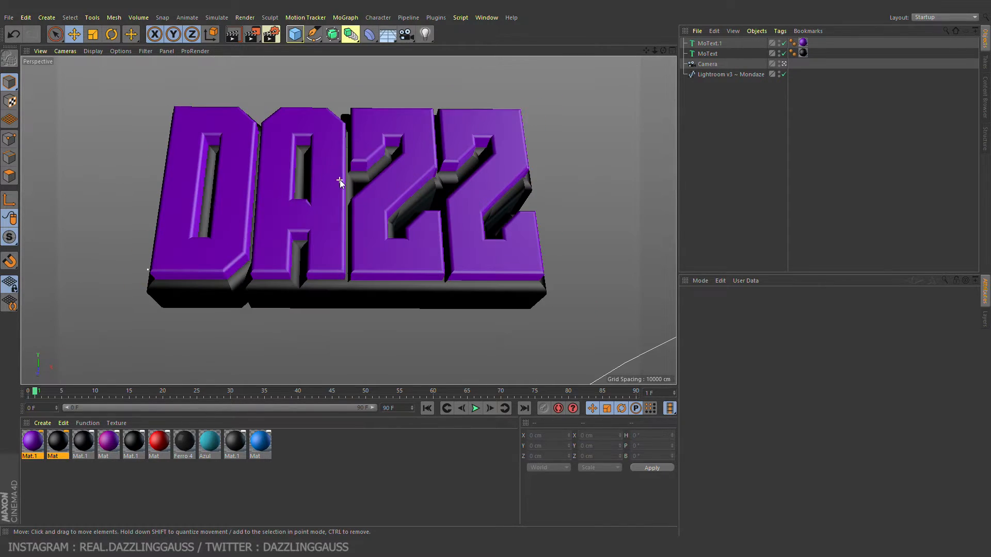
left_click_drag(339, 181, 348, 190)
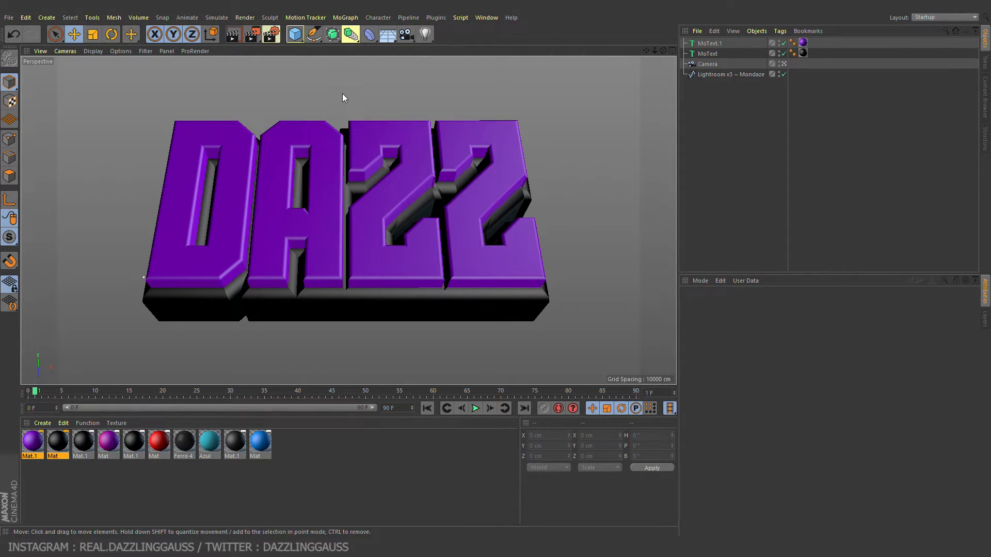
mouse_move(252, 34)
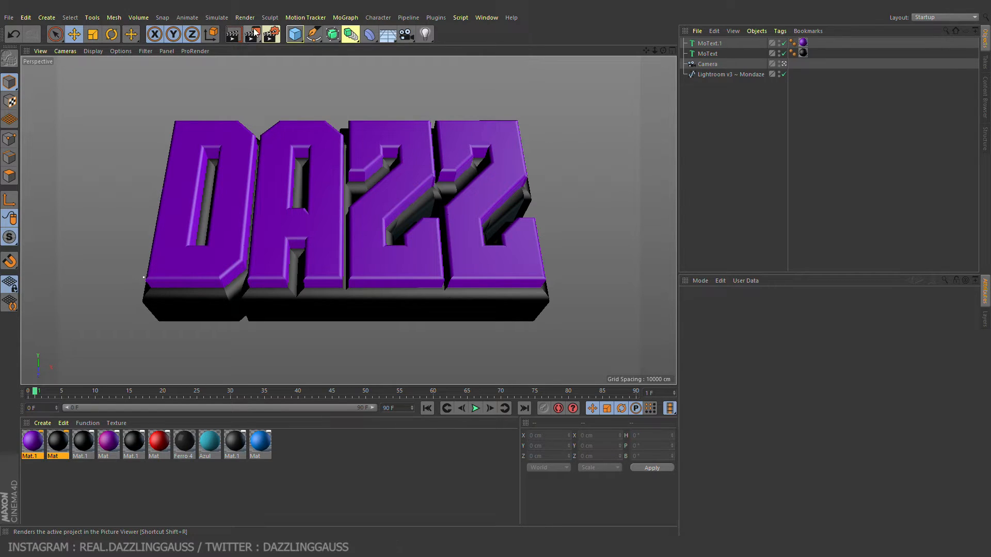
Step: Render the scene to the Picture Viewer at 1920×1080
left_click(232, 34)
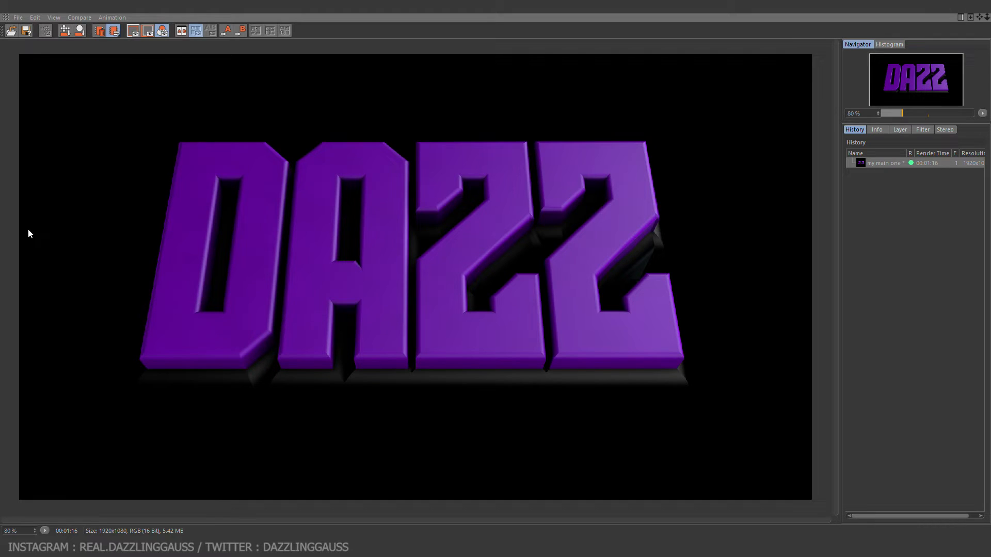
Step: Start saving the render as a PNG still with 16 bits/channel depth
left_click(17, 18)
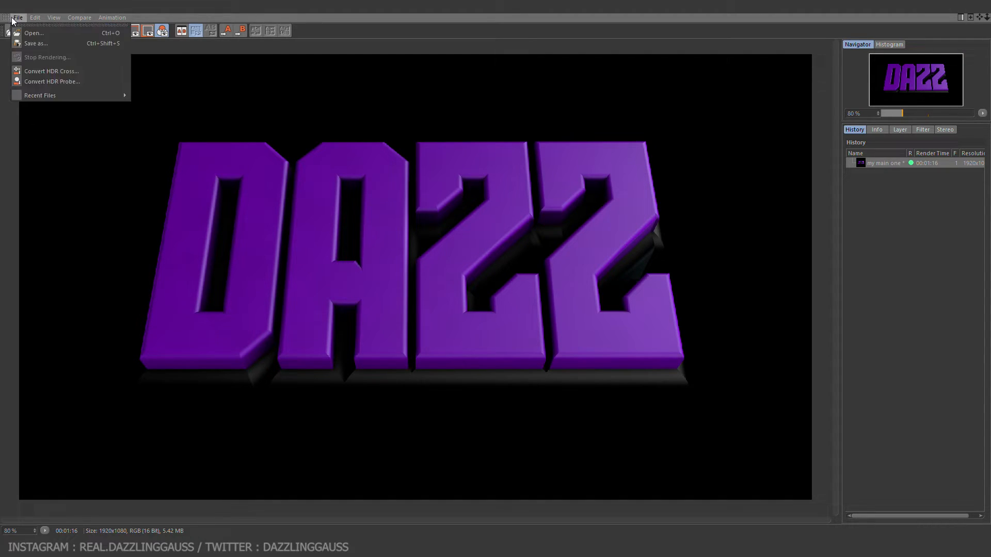
left_click(35, 44)
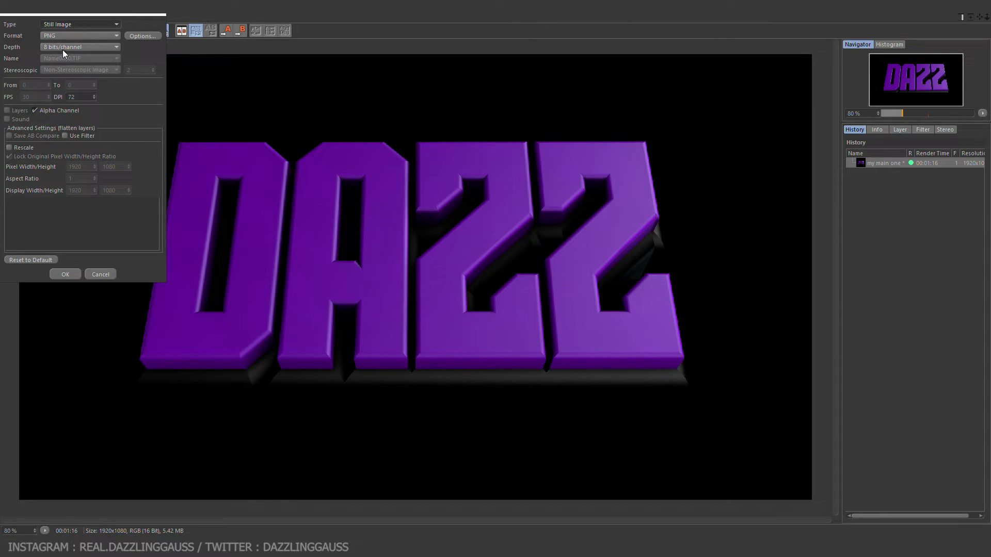
left_click(80, 47)
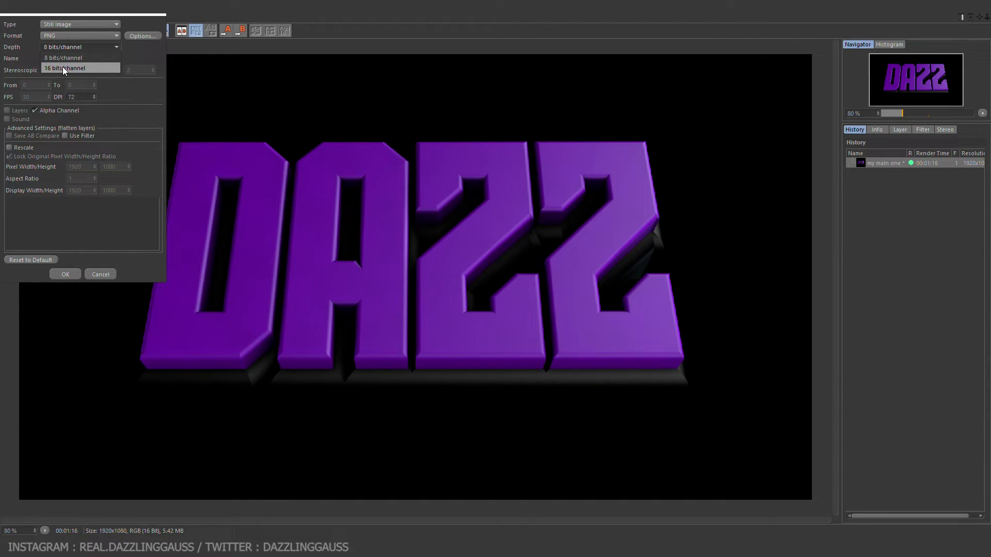
left_click(63, 68)
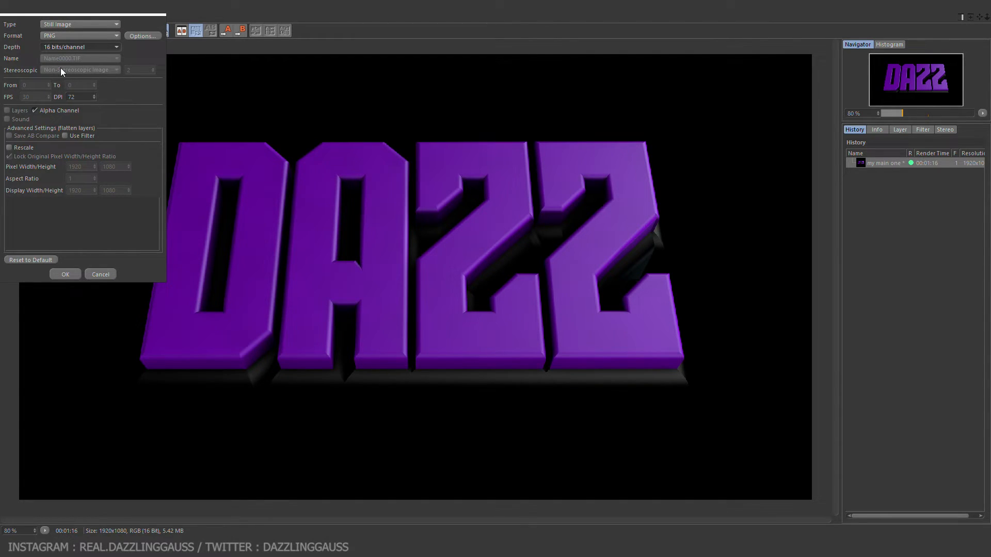